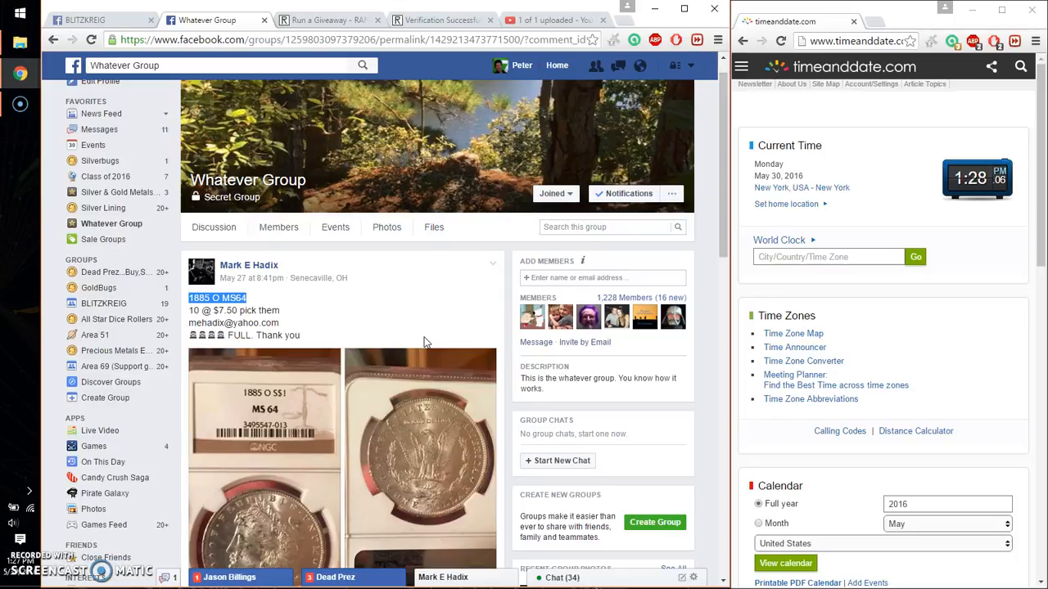
# Step: On RANDOM.ORG, roll the dice for Total Rounds and accept the rolled count of 6
pyautogui.scroll(-3)
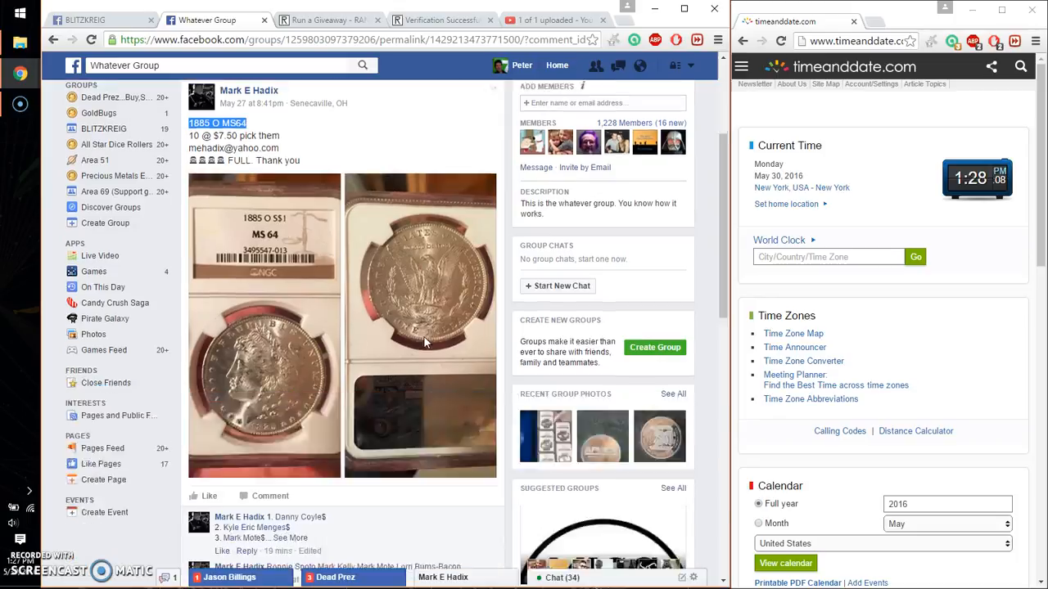
pyautogui.scroll(-3)
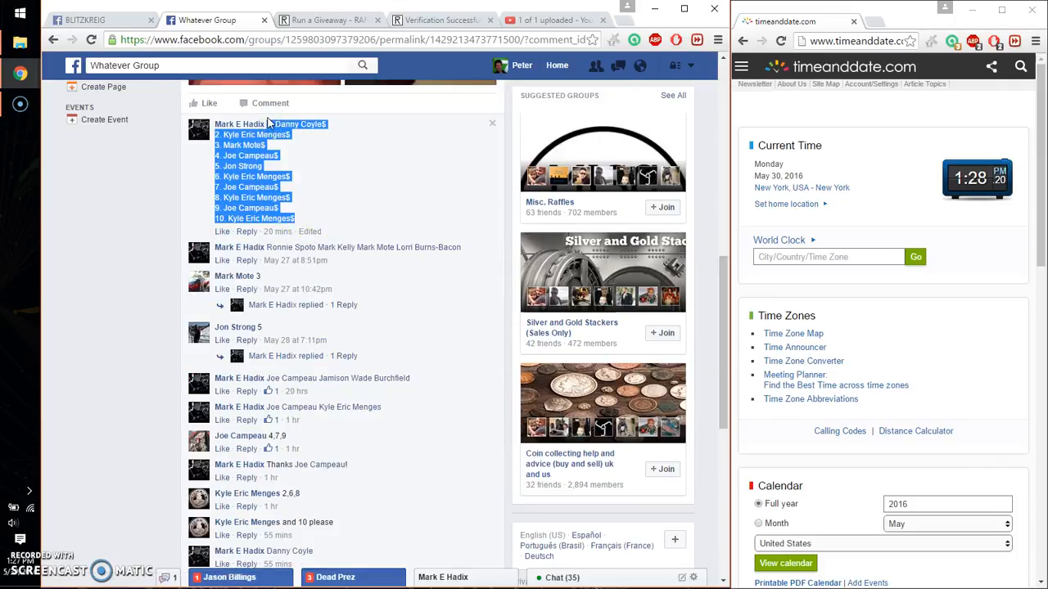
pyautogui.scroll(-3)
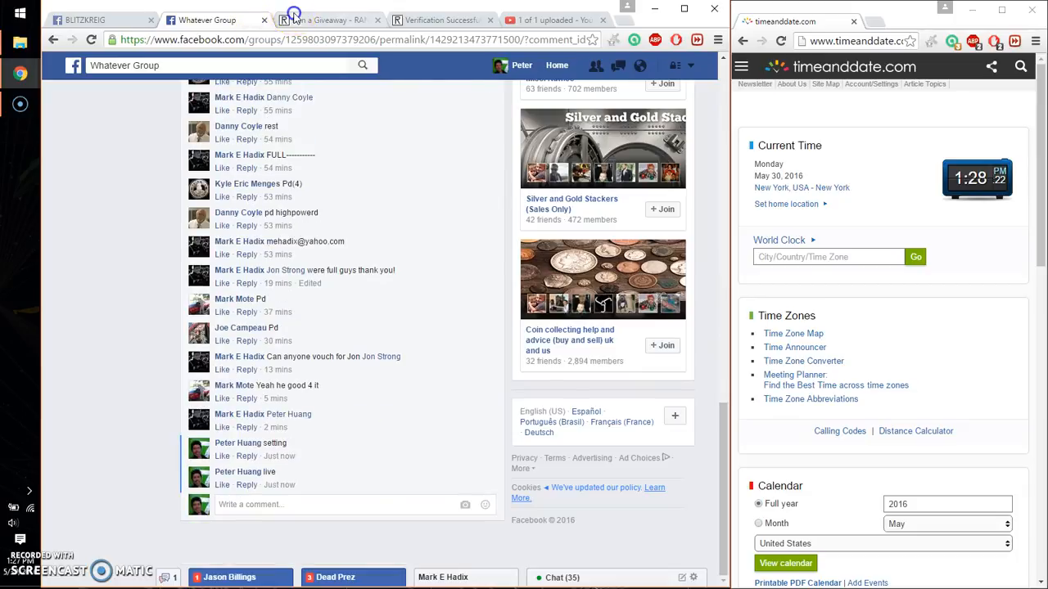
pyautogui.click(327, 19)
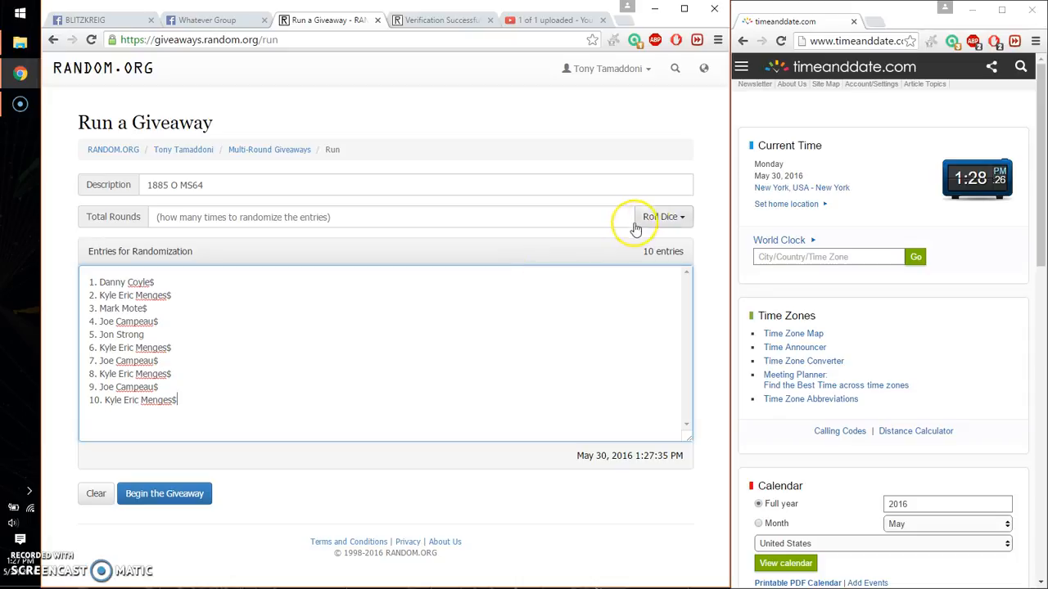
pyautogui.click(661, 216)
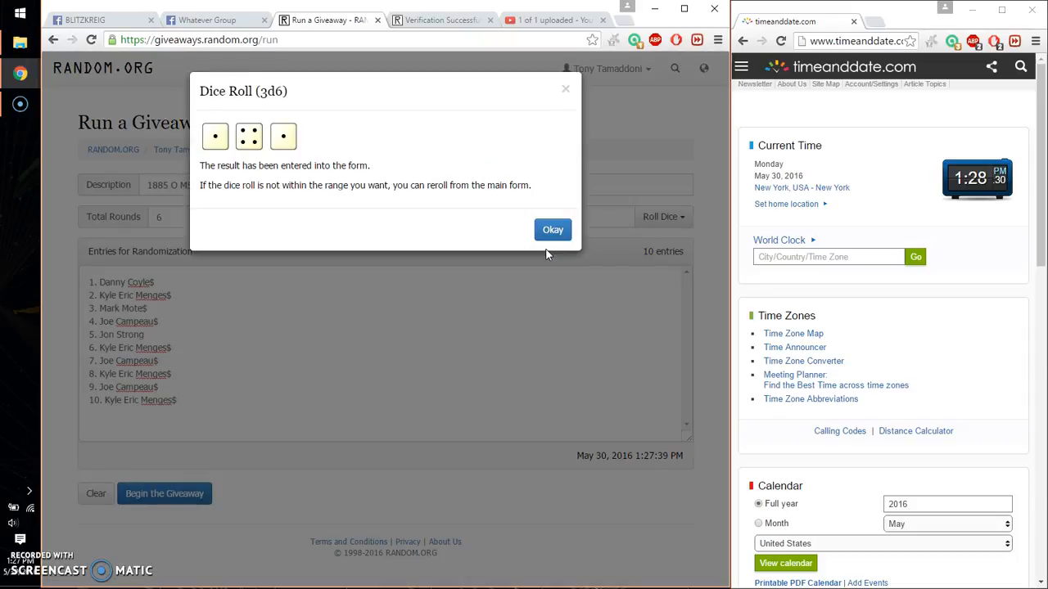
pyautogui.click(553, 229)
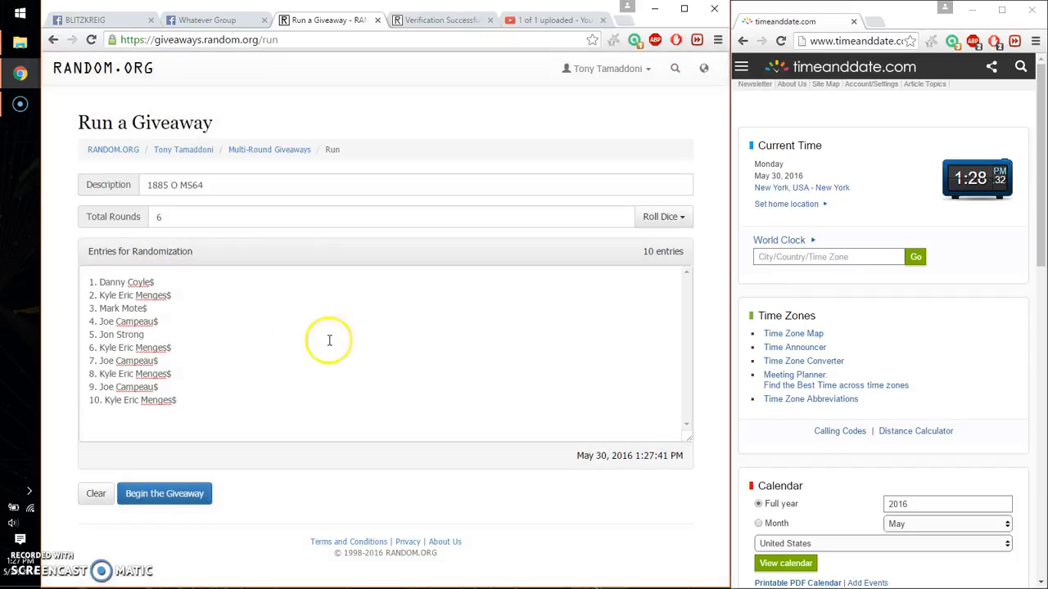
# Step: Begin the giveaway and run it through five of the six rounds
pyautogui.click(163, 492)
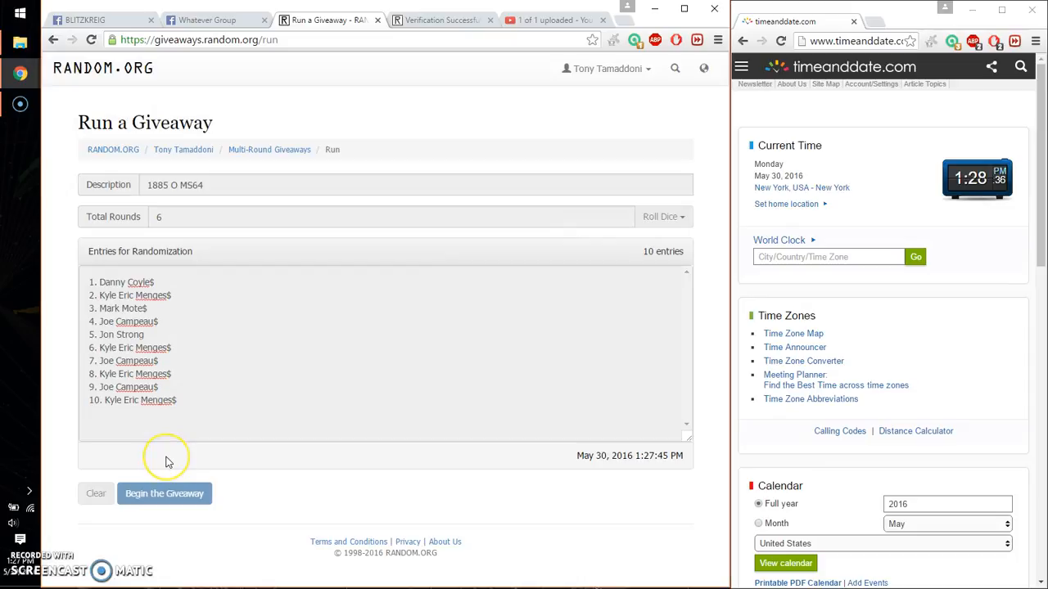
pyautogui.click(164, 493)
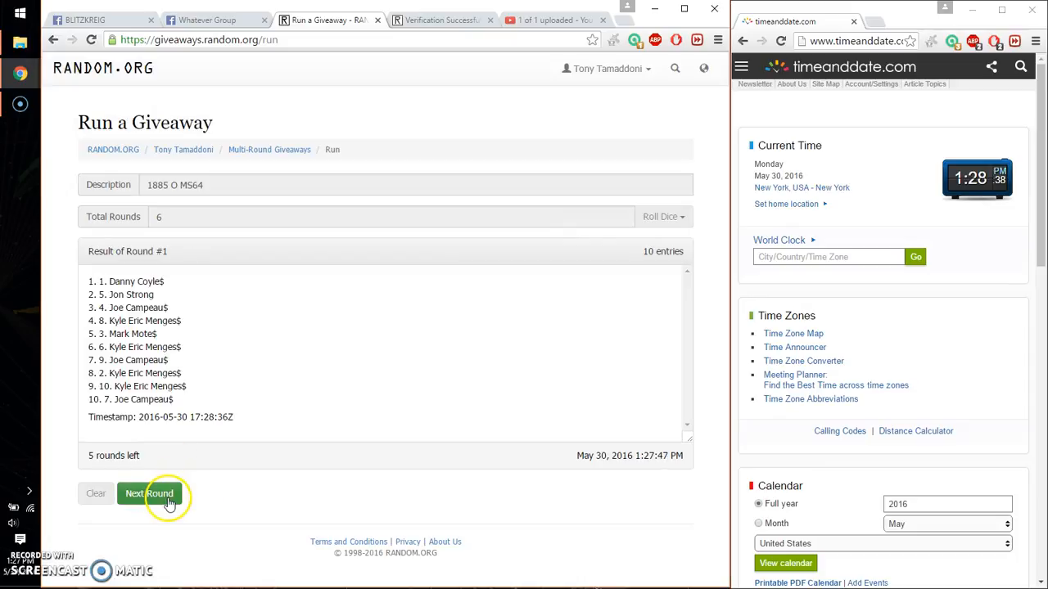
pyautogui.click(149, 495)
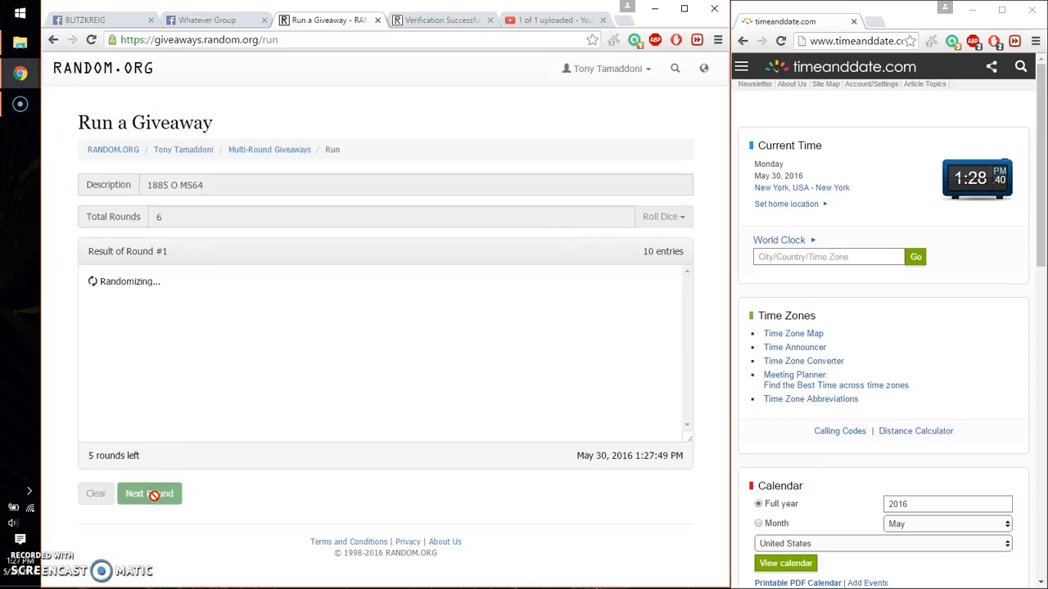
pyautogui.click(149, 492)
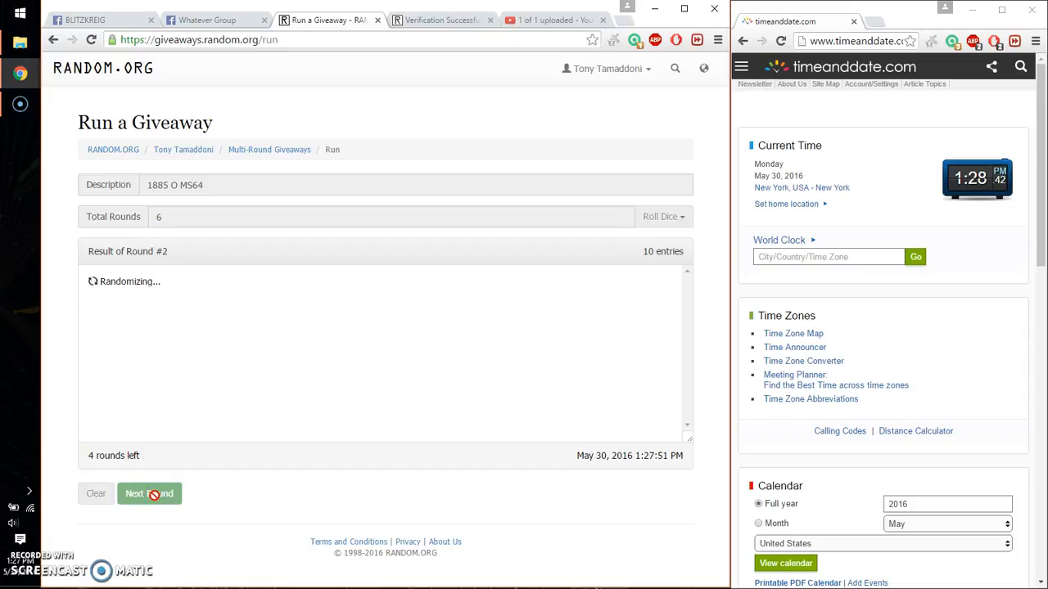
pyautogui.click(149, 493)
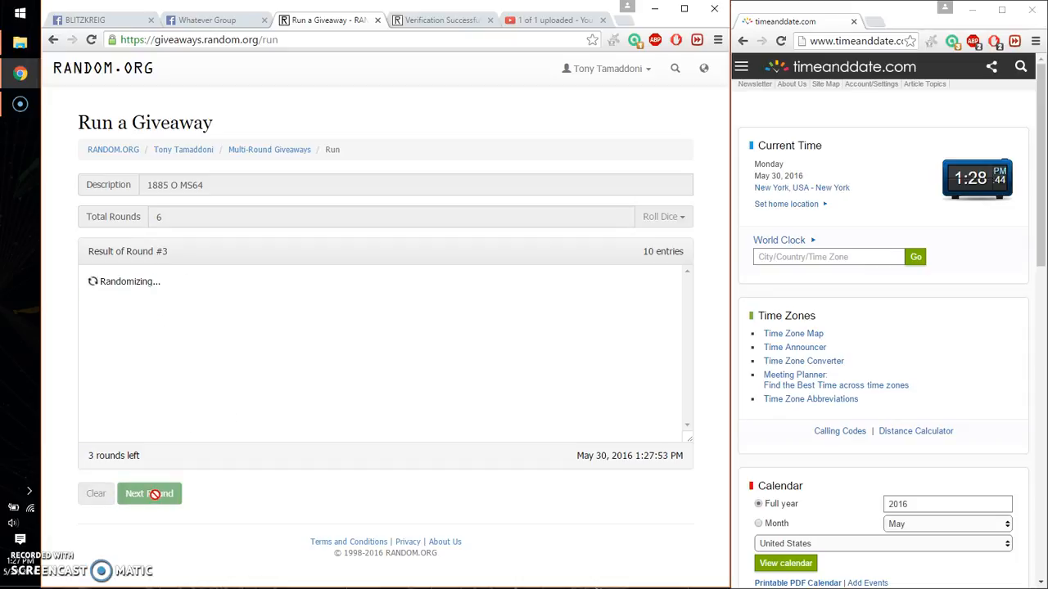
pyautogui.click(149, 493)
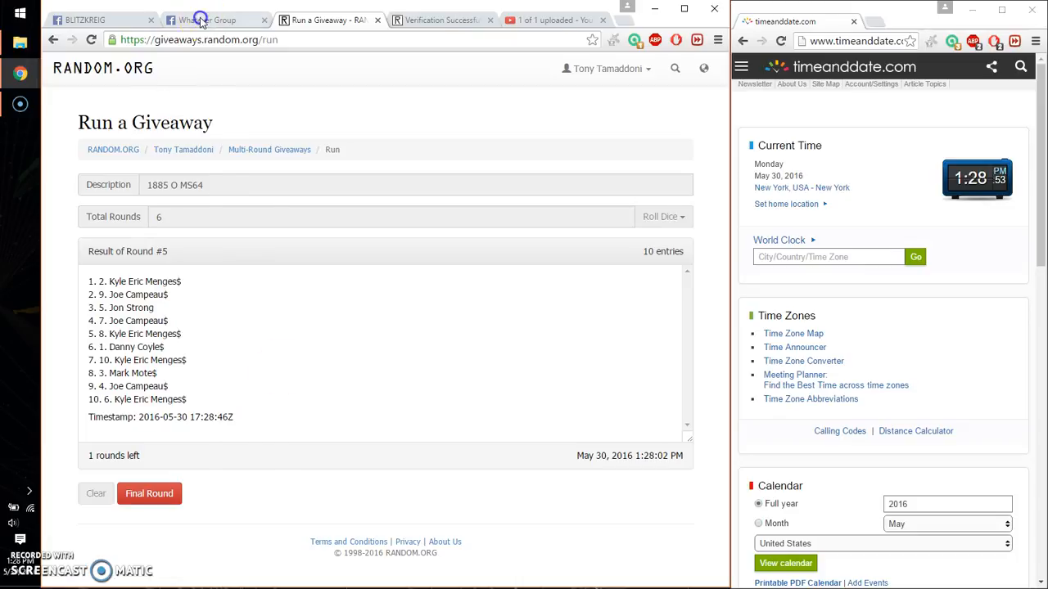
# Step: Post a 'good luck' comment on the Facebook giveaway post
pyautogui.click(215, 20)
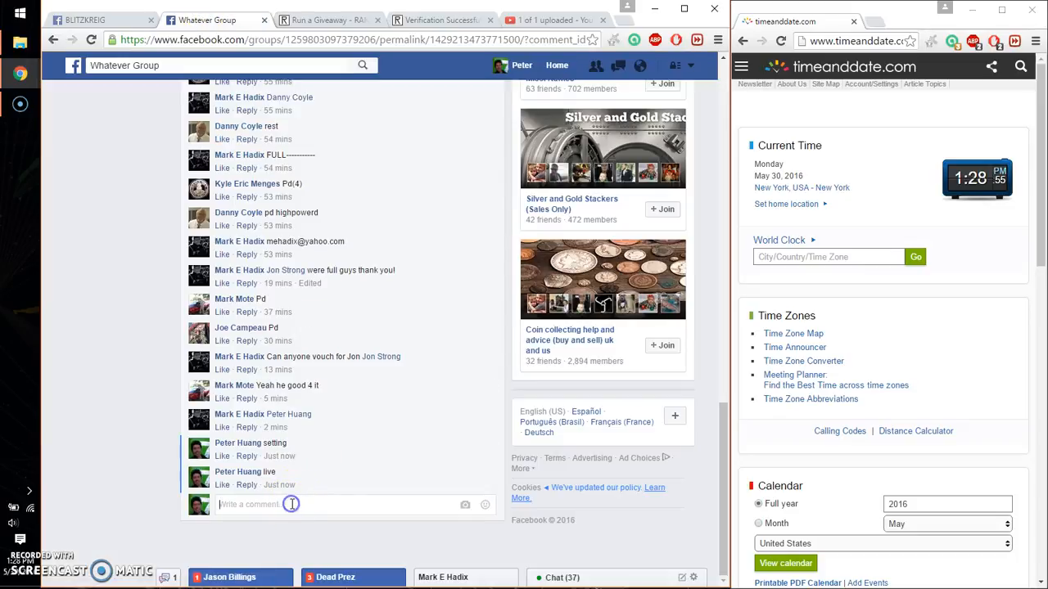
pyautogui.write('good luck')
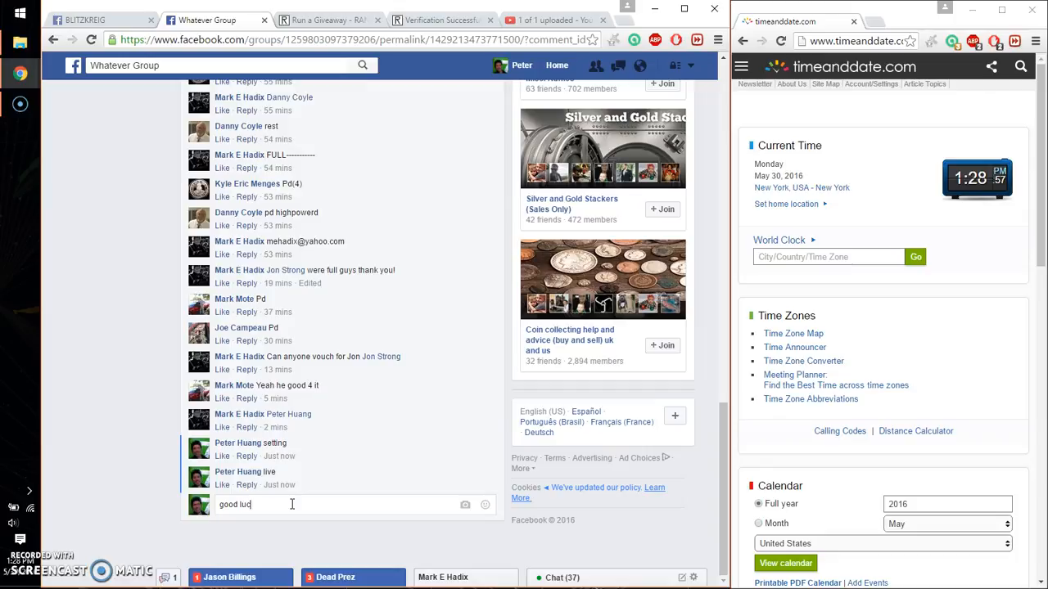
pyautogui.press('Enter')
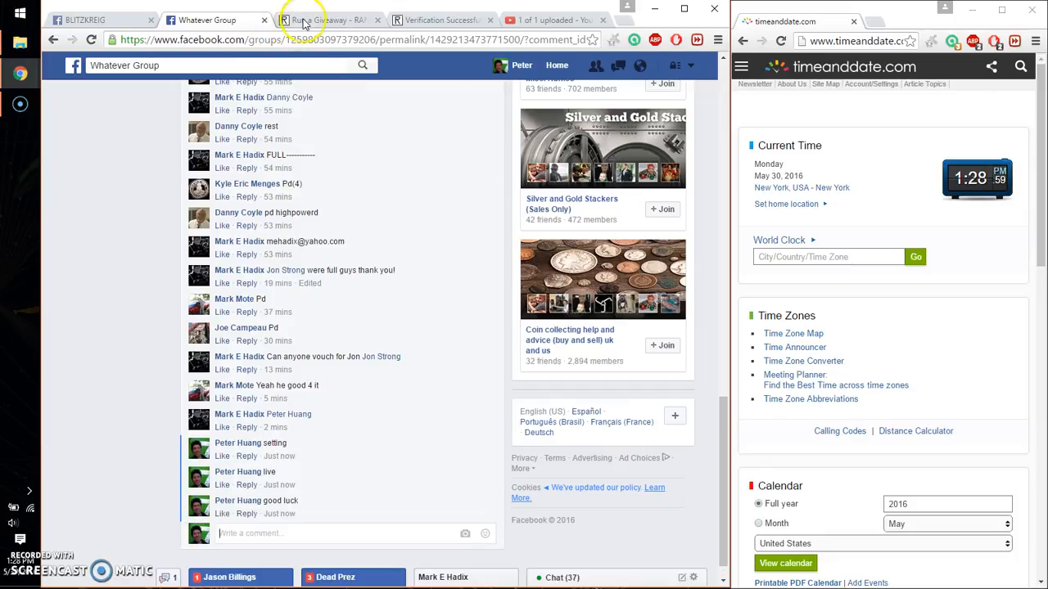
pyautogui.click(324, 19)
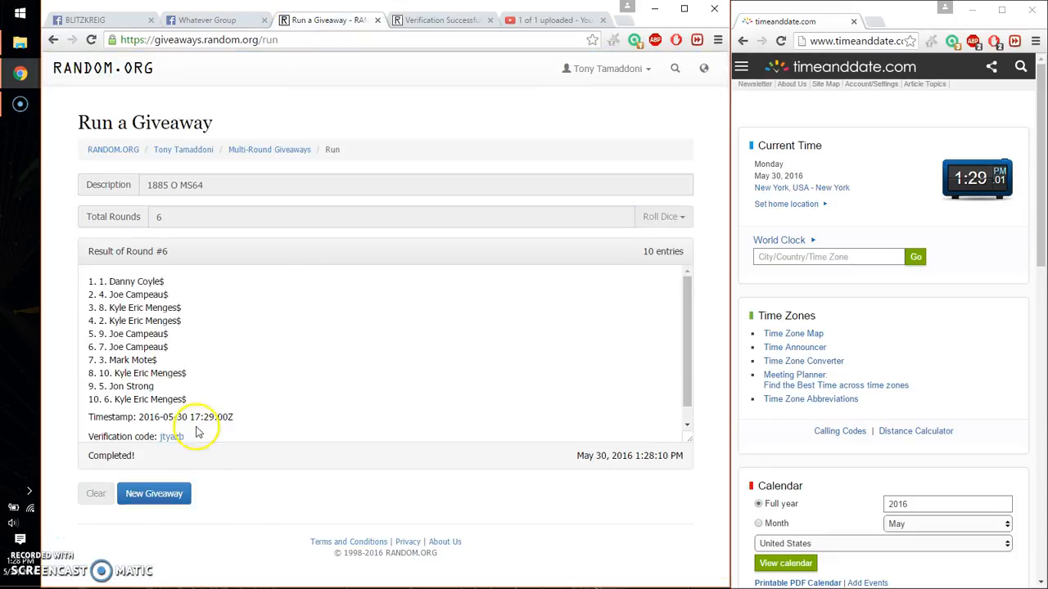
pyautogui.doubleClick(125, 282)
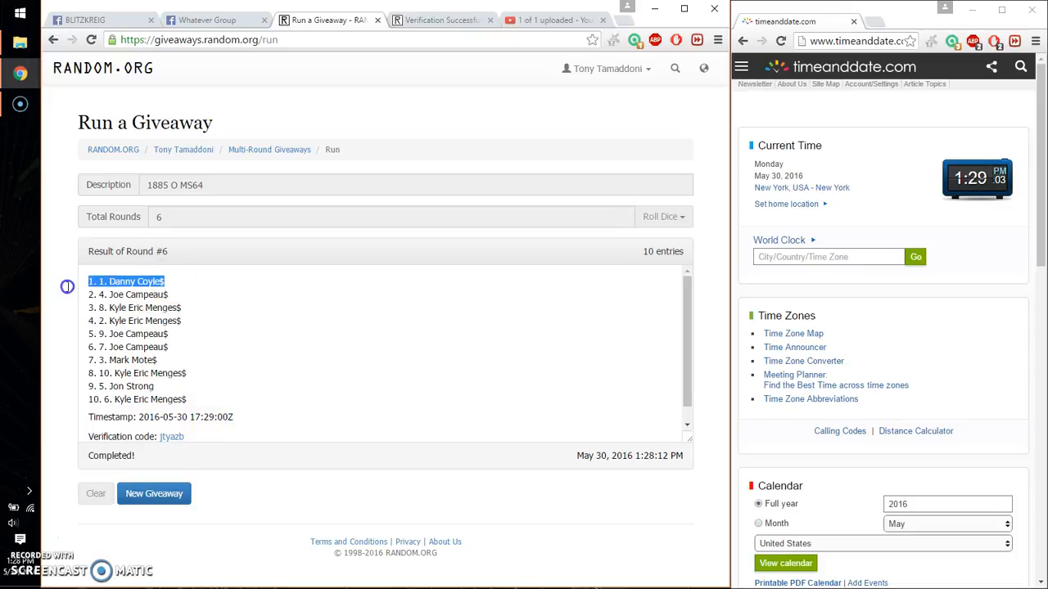
pyautogui.moveTo(69, 288)
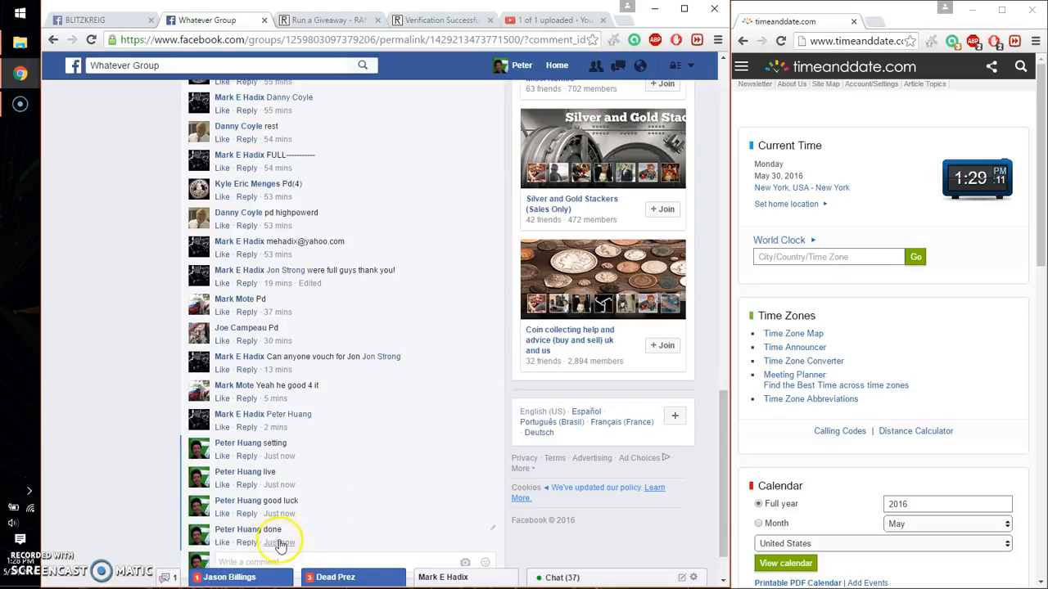
pyautogui.moveTo(279, 544)
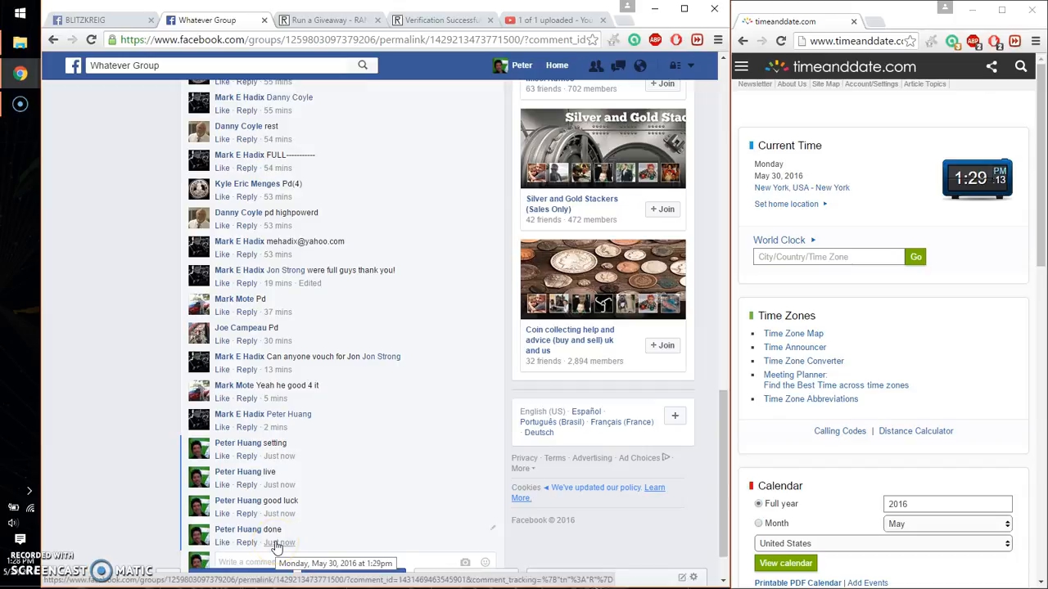